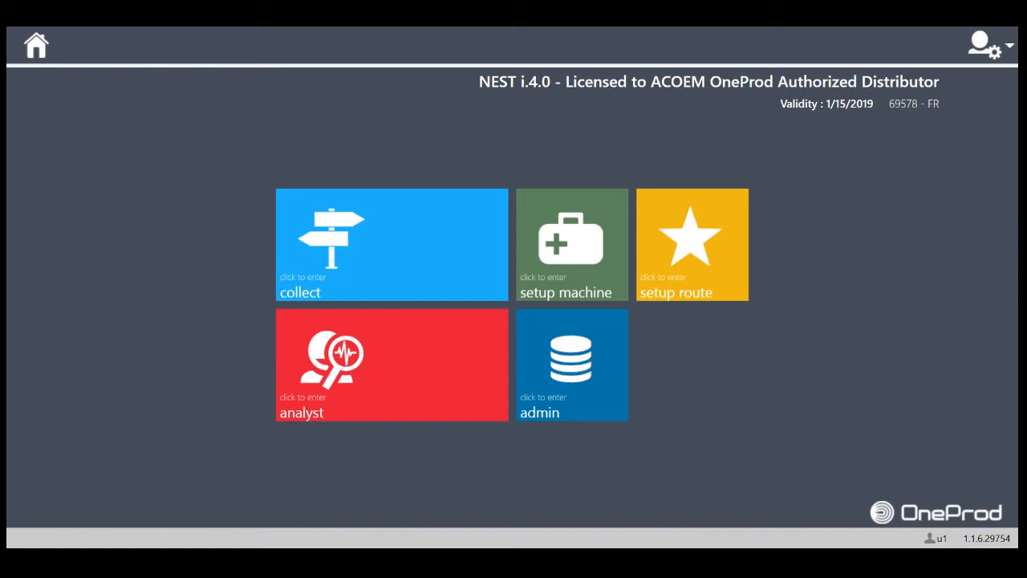
# - Begin a new machine setup and name it 'Motor Fan 123' on the Identity page
pyautogui.click(572, 244)
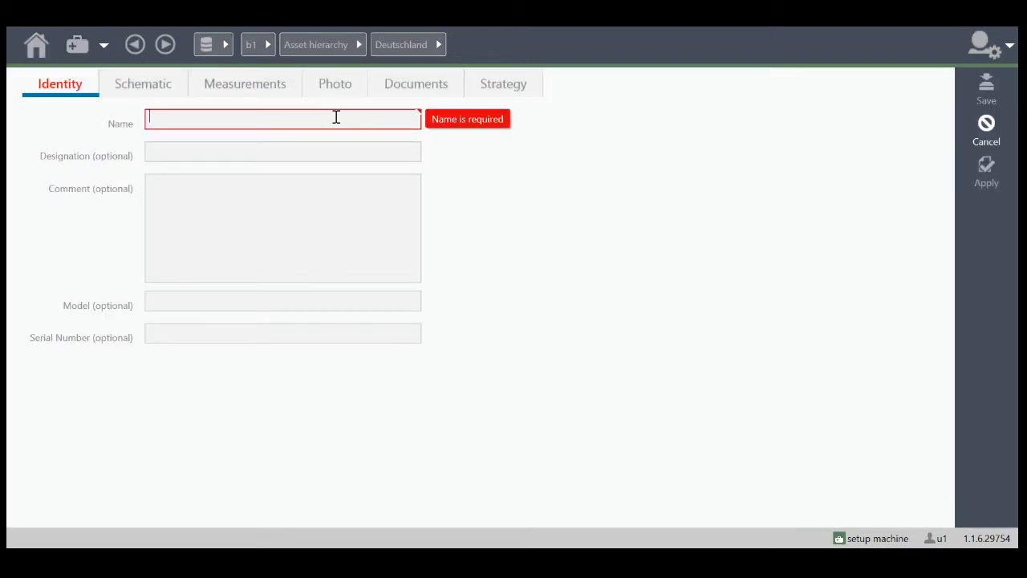
pyautogui.write('Motor Fan')
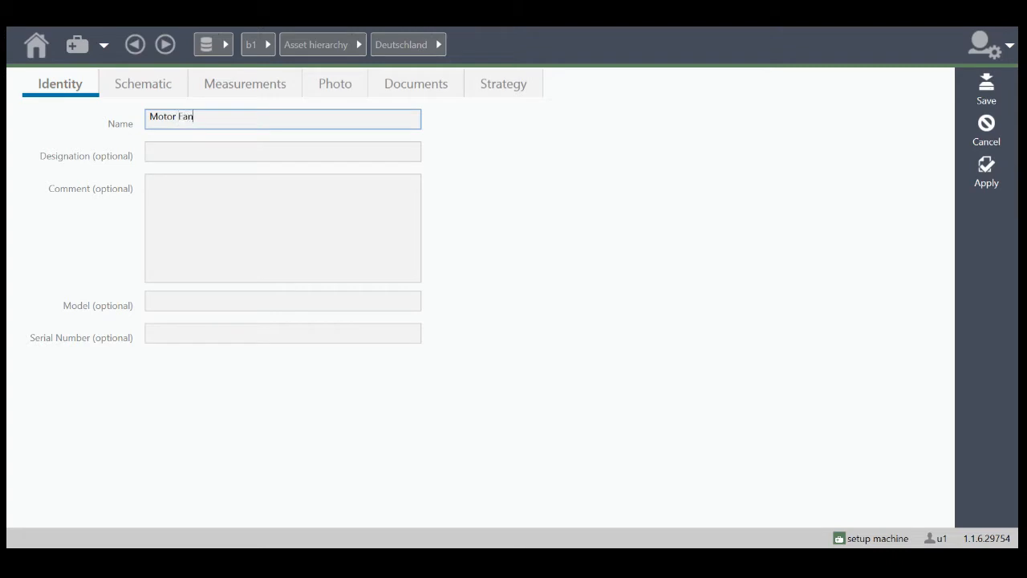
pyautogui.write('123')
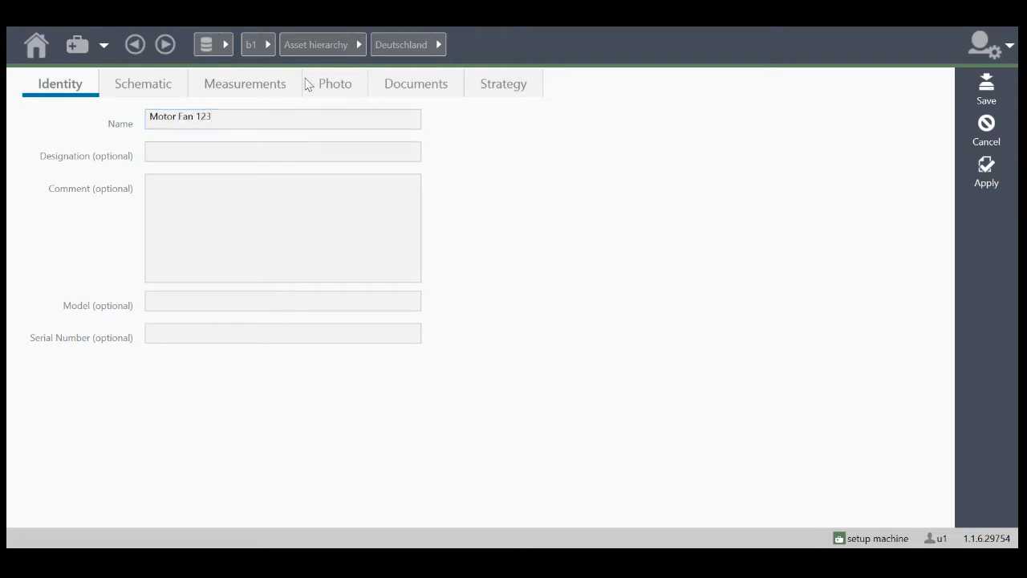
pyautogui.click(283, 228)
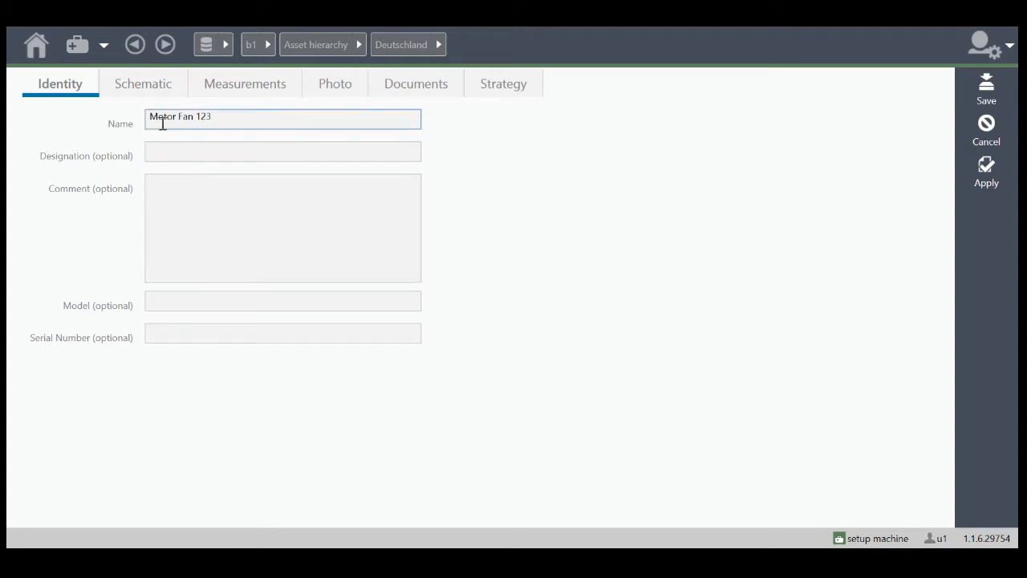
# - Place an electric motor in the schematic with 30 kW power and 1489 RPM output speed
pyautogui.click(141, 83)
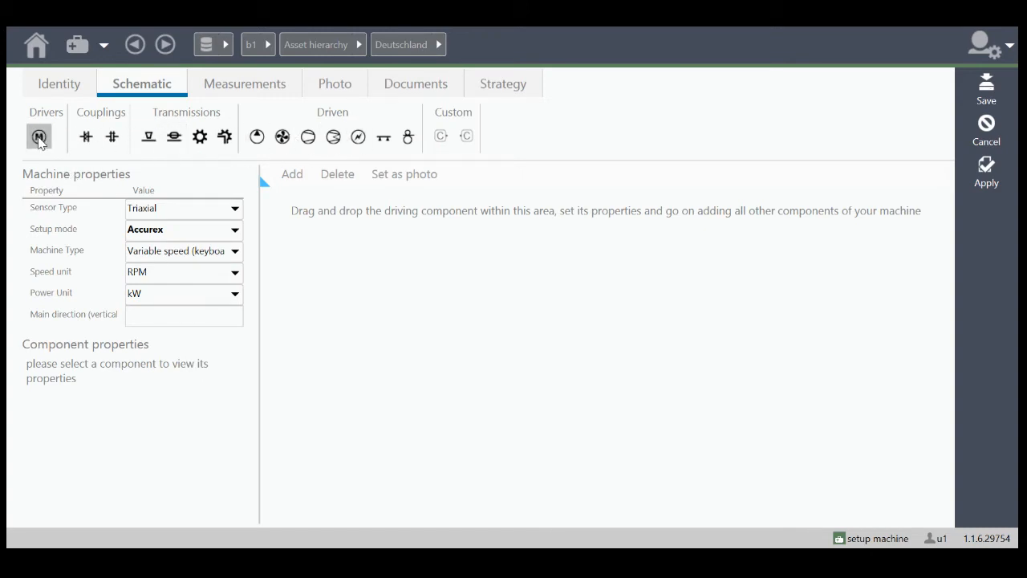
pyautogui.moveTo(38, 137); pyautogui.dragTo(323, 233)
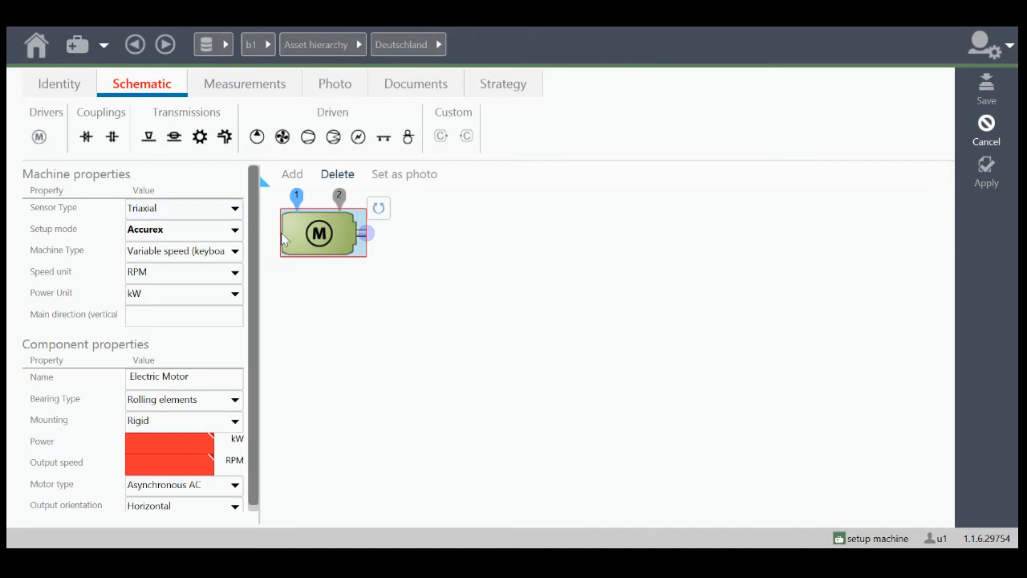
pyautogui.click(168, 446)
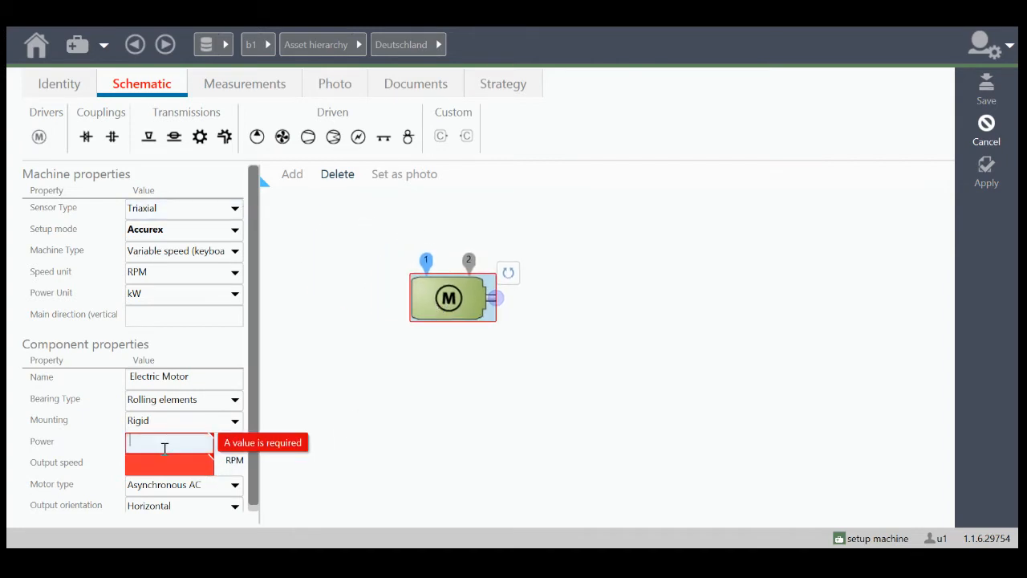
pyautogui.write('30')
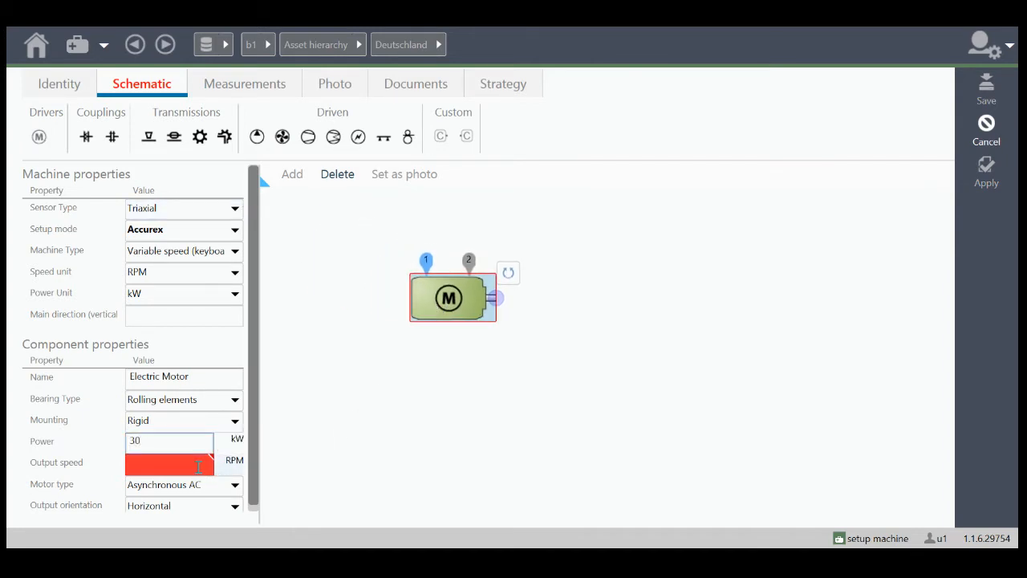
pyautogui.write('1489')
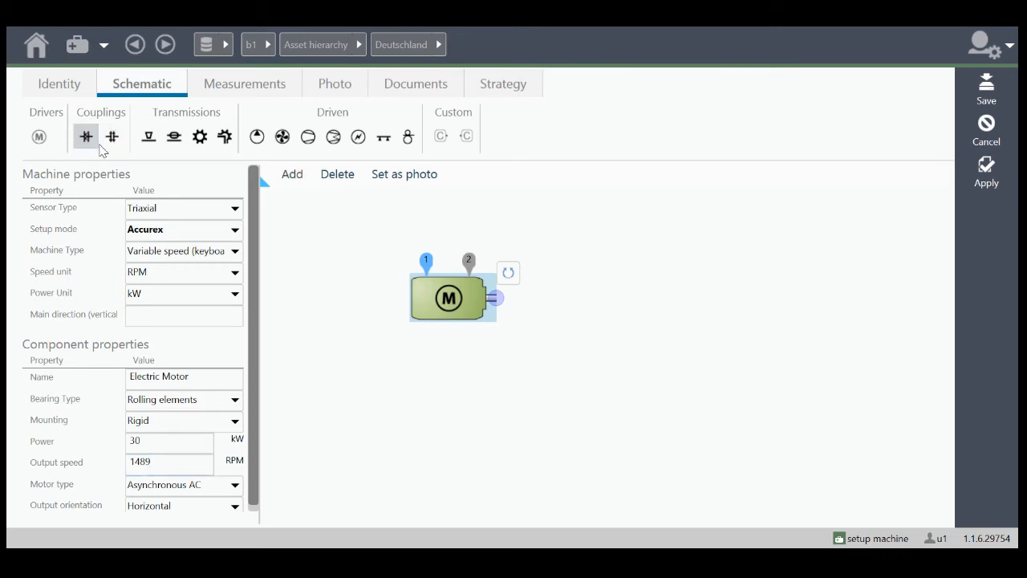
# - Attach a 7-element flexible coupling to the motor shaft, add a fan, and bring up the bearing database
pyautogui.click(87, 136)
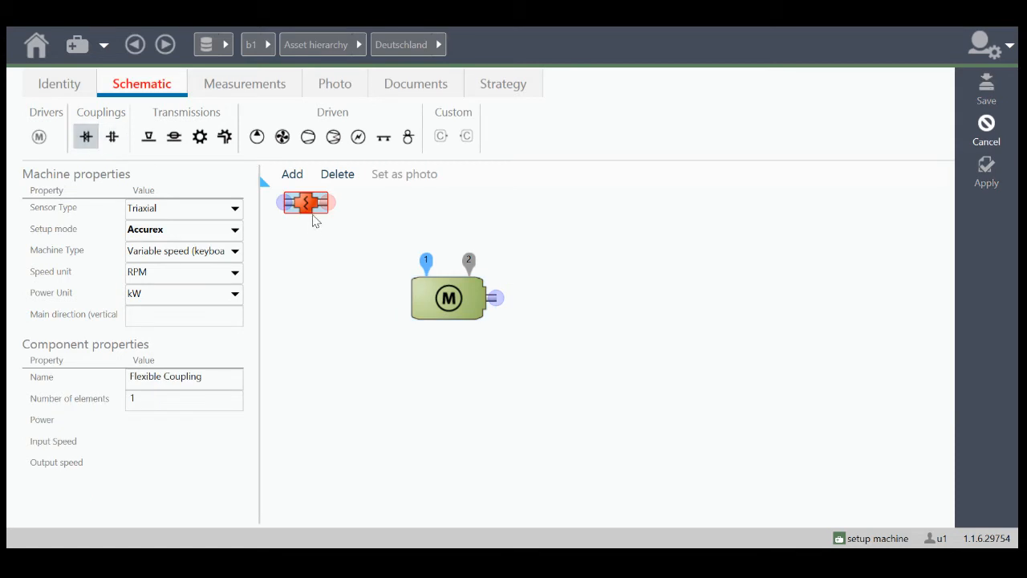
pyautogui.moveTo(305, 202); pyautogui.dragTo(516, 305)
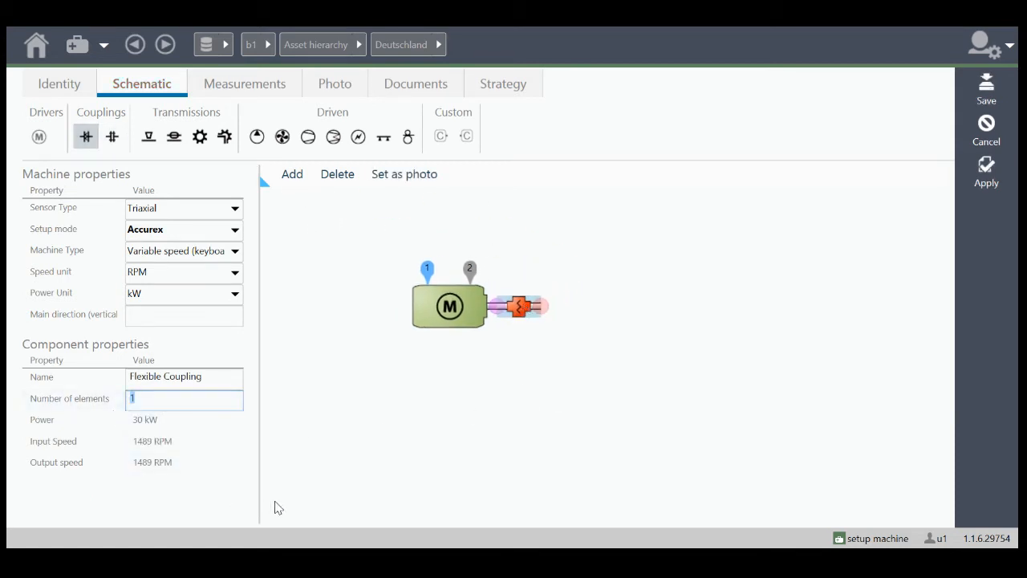
pyautogui.write('7')
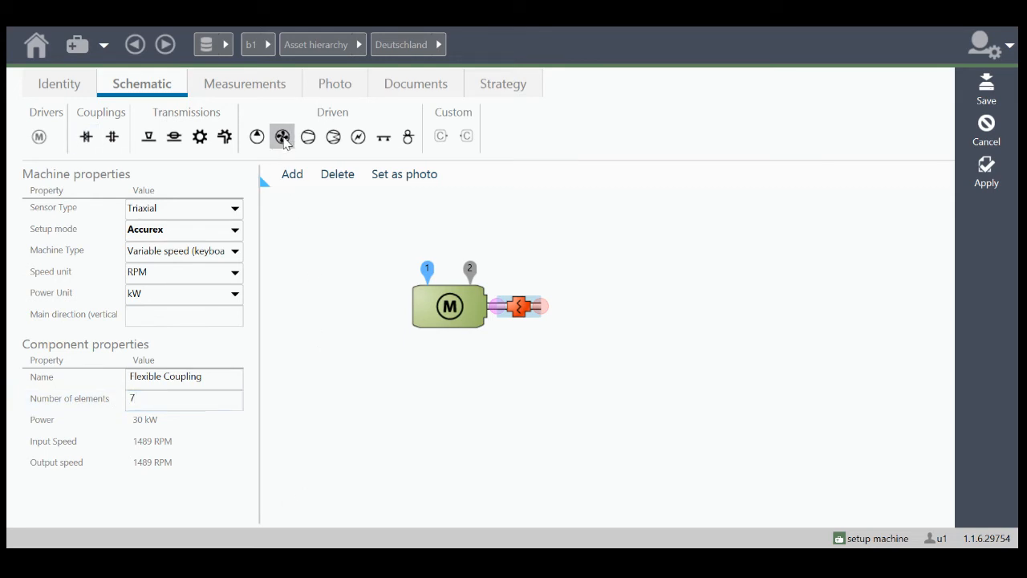
pyautogui.click(283, 137)
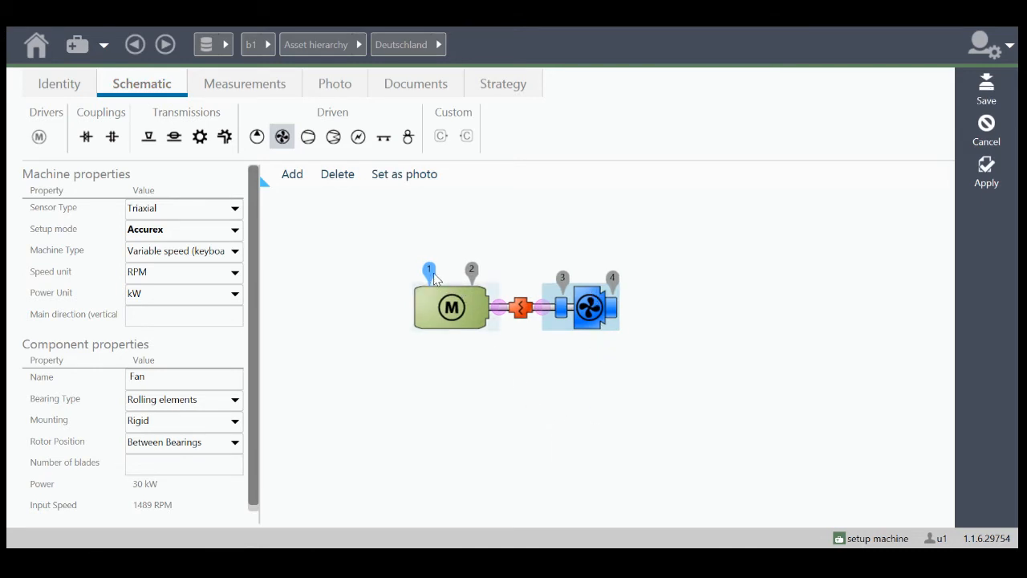
pyautogui.click(430, 270)
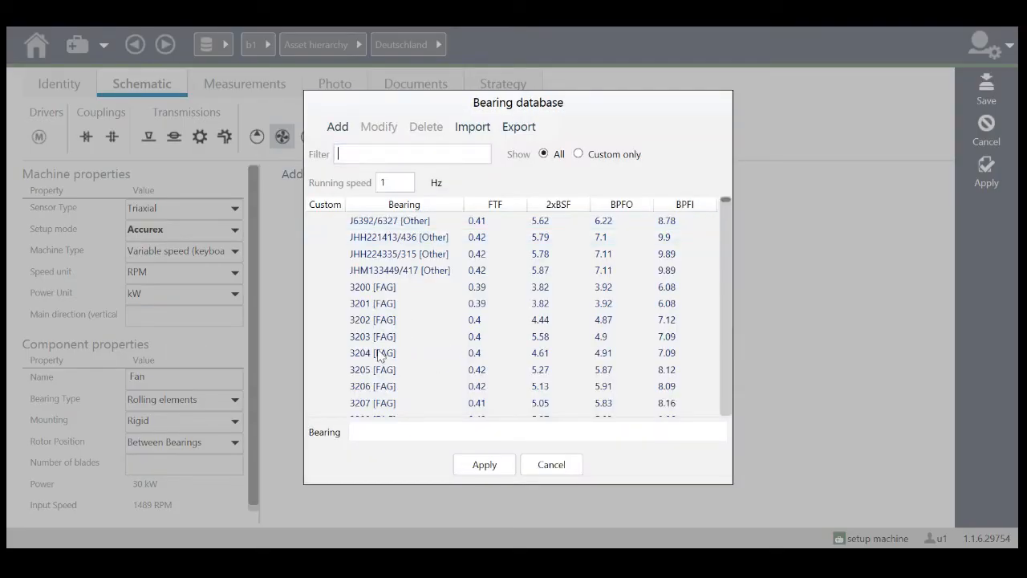
# - Cancel the bearing database and apply the machine so Motor Fan 123 joins the hierarchy
pyautogui.click(552, 464)
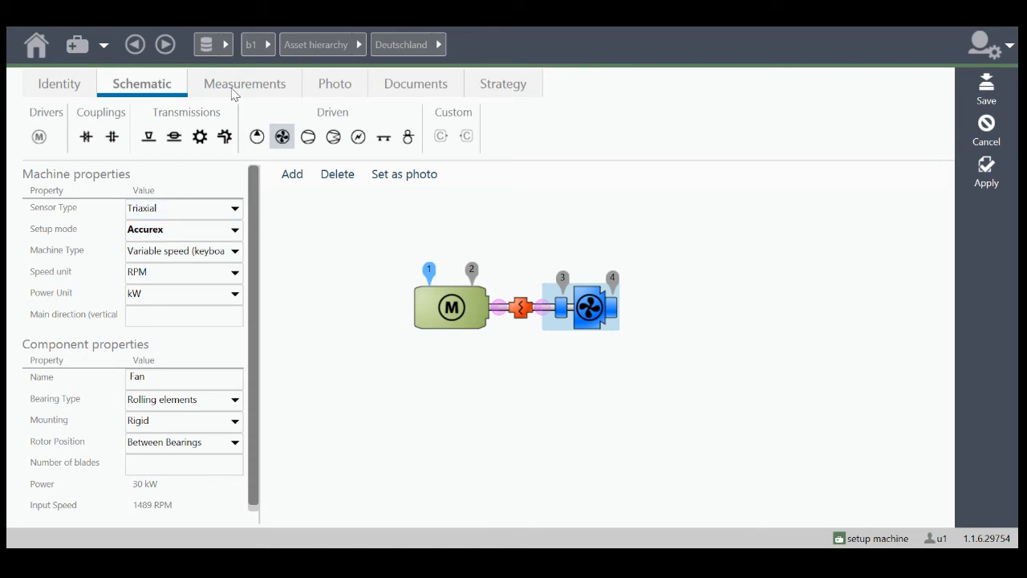
pyautogui.moveTo(939, 179)
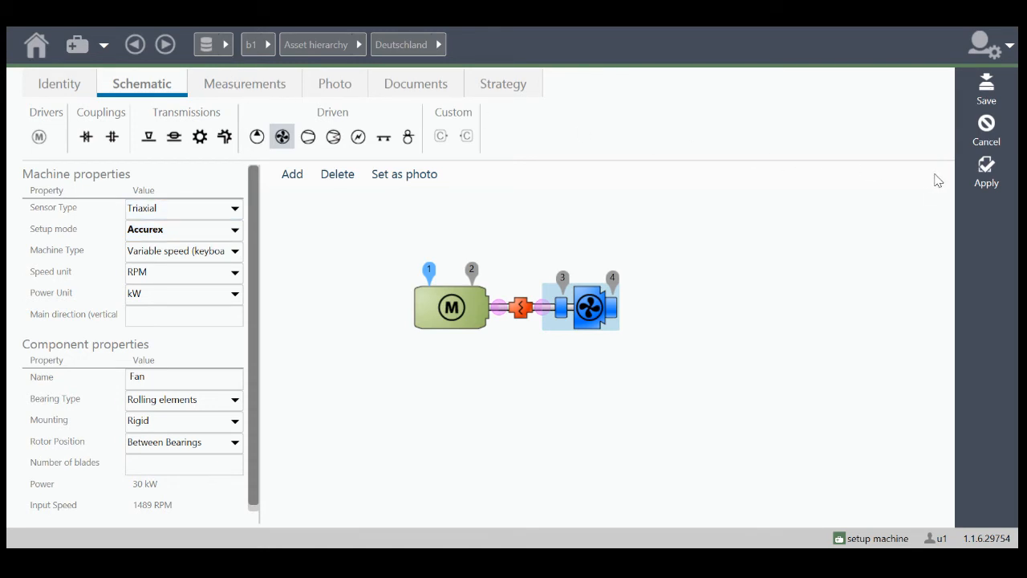
pyautogui.click(986, 173)
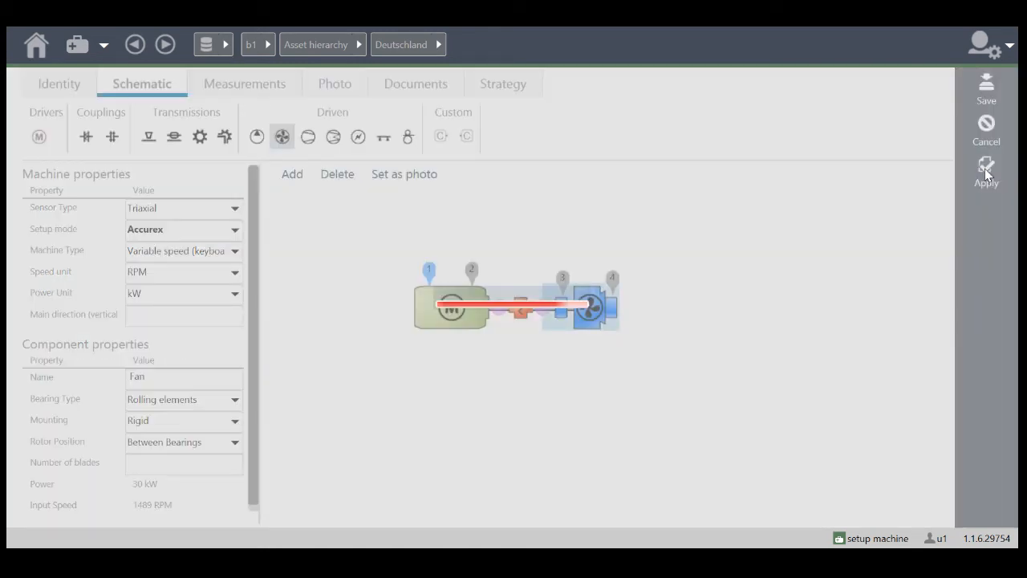
pyautogui.click(986, 168)
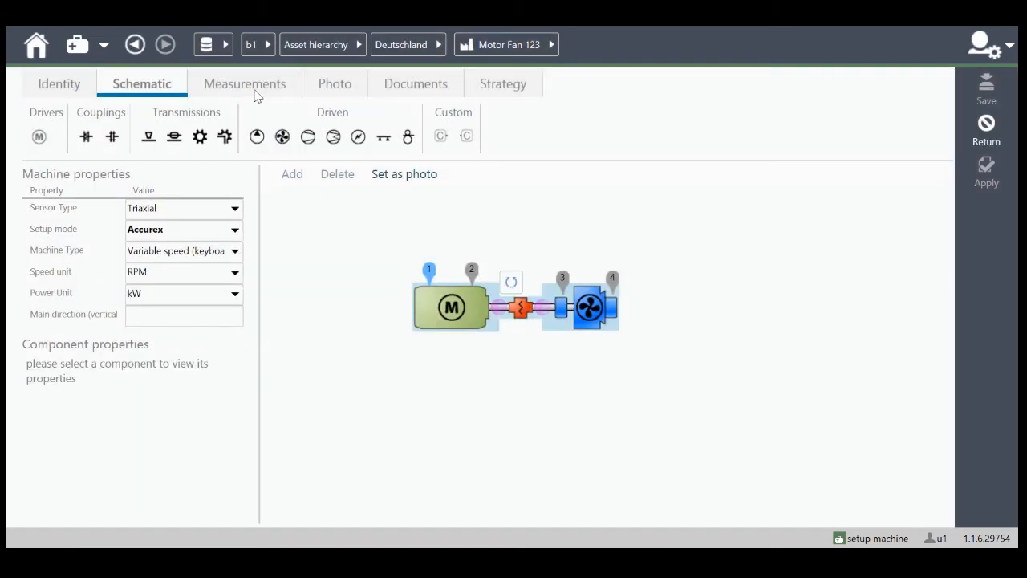
# - Review the vibration measurement rows across bearing points 1MT-NDE to 4FN-NDE, then the photo page
pyautogui.click(244, 84)
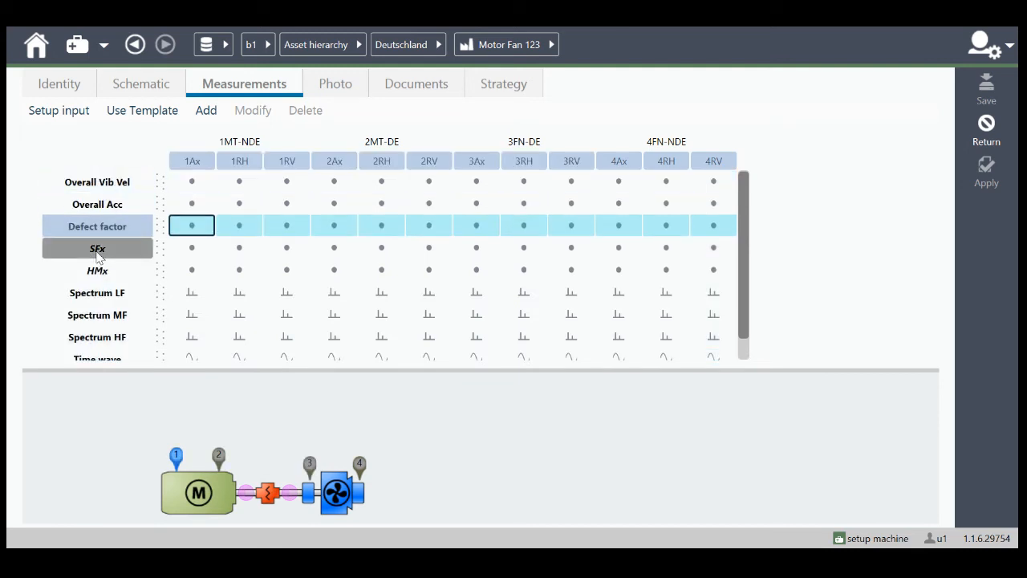
pyautogui.moveTo(96, 315)
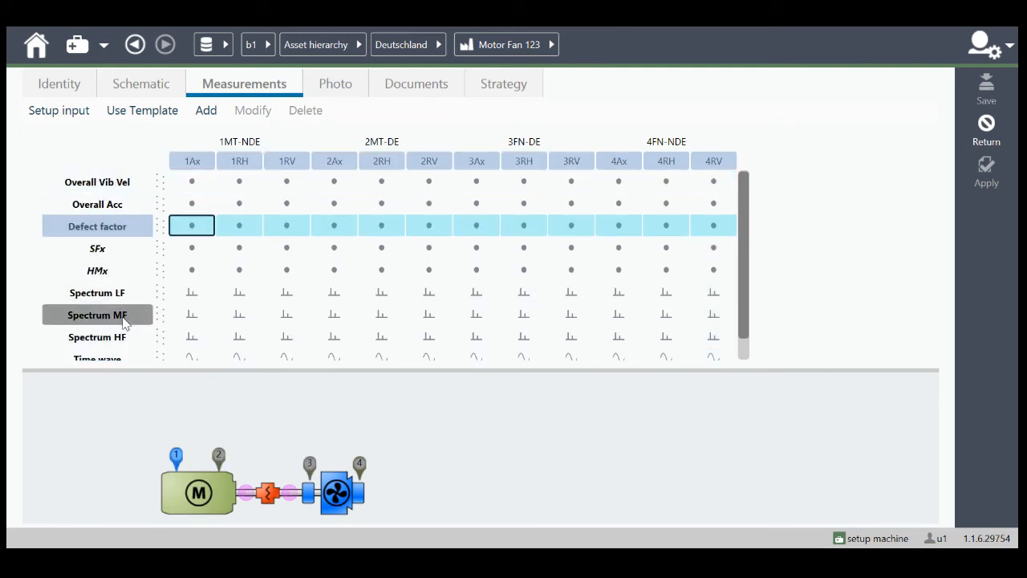
pyautogui.click(334, 84)
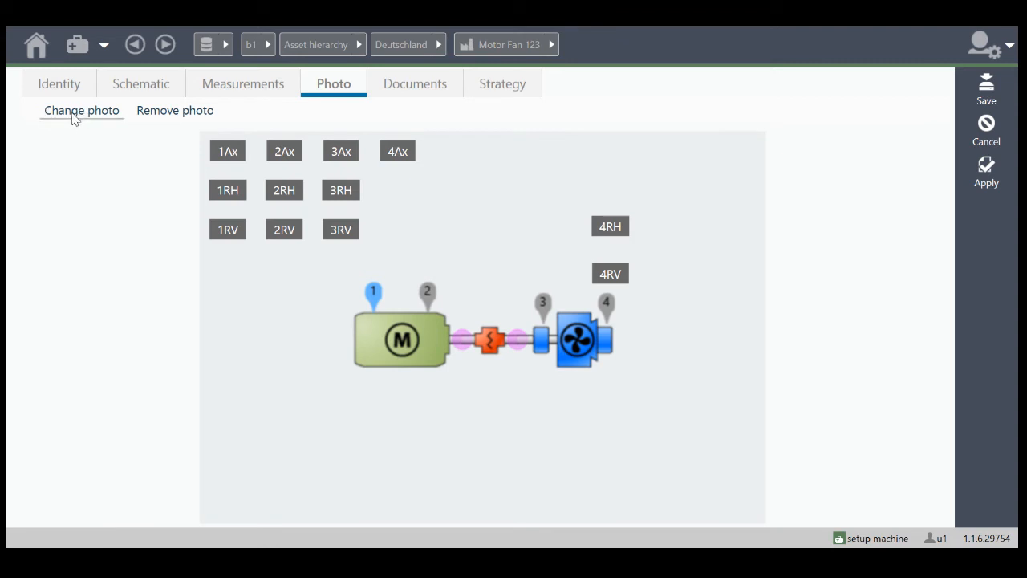
pyautogui.moveTo(225, 202)
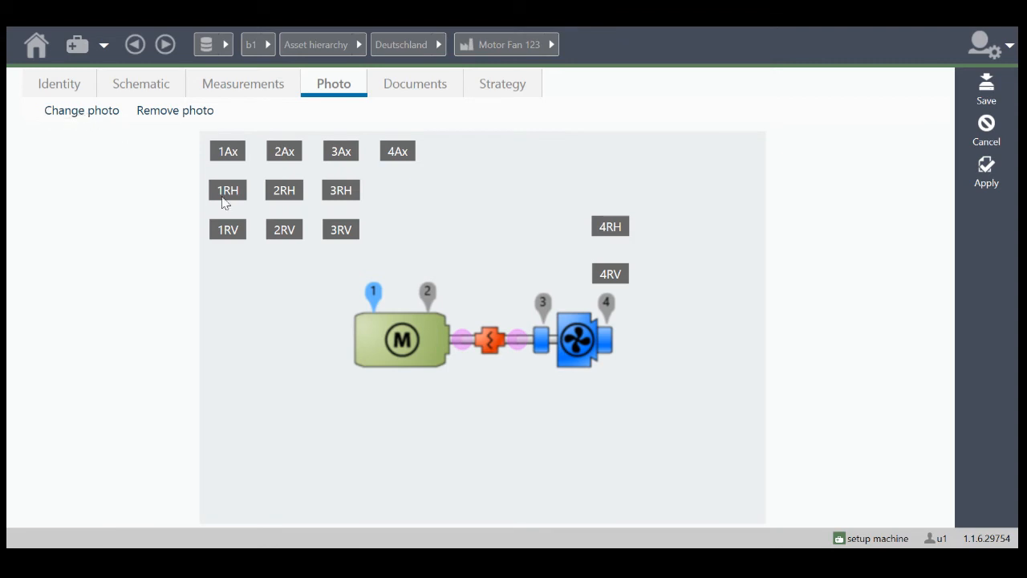
pyautogui.moveTo(491, 270)
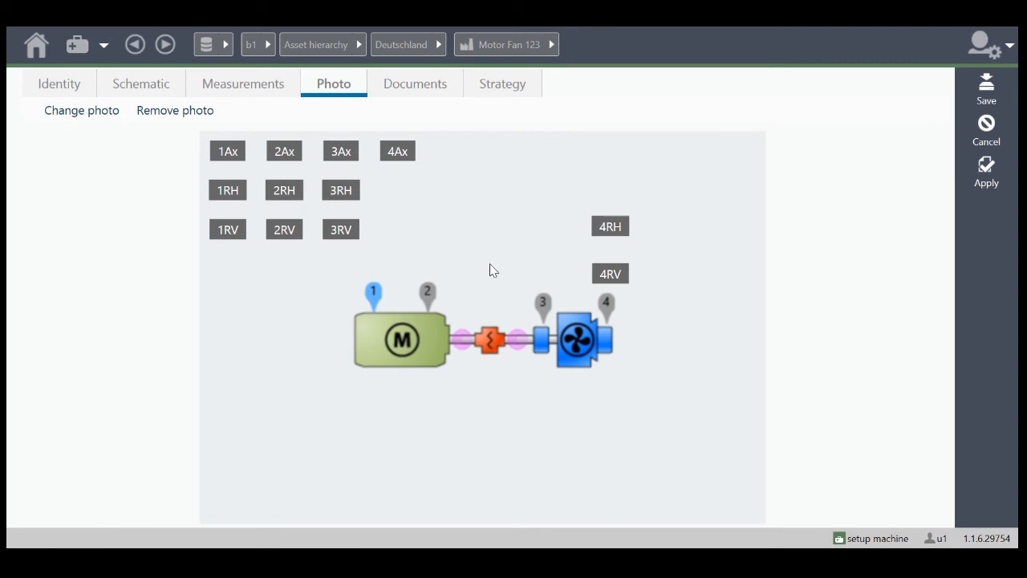
# - Check the empty documents list and move on to the collection strategy settings
pyautogui.click(414, 84)
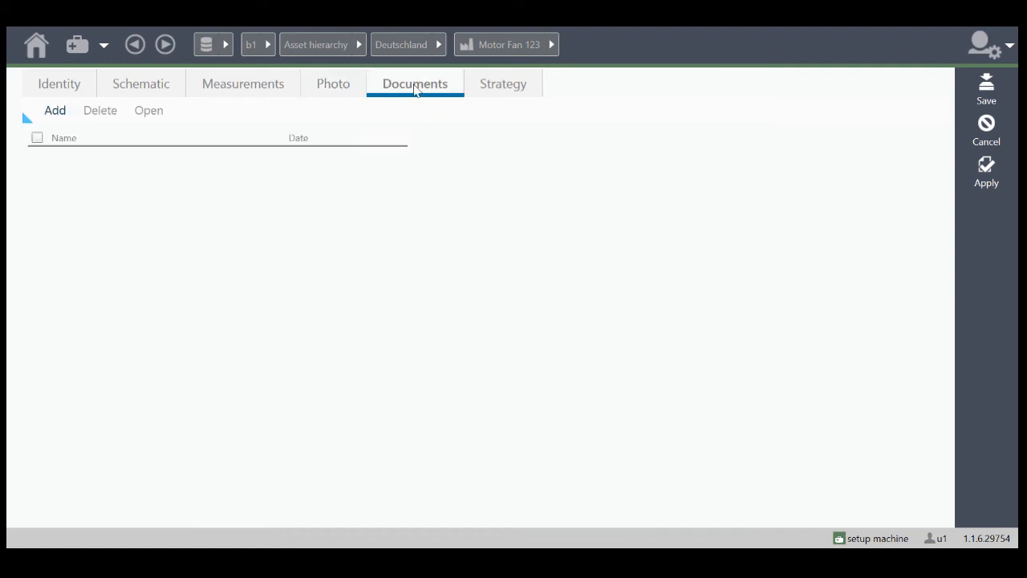
pyautogui.moveTo(183, 203)
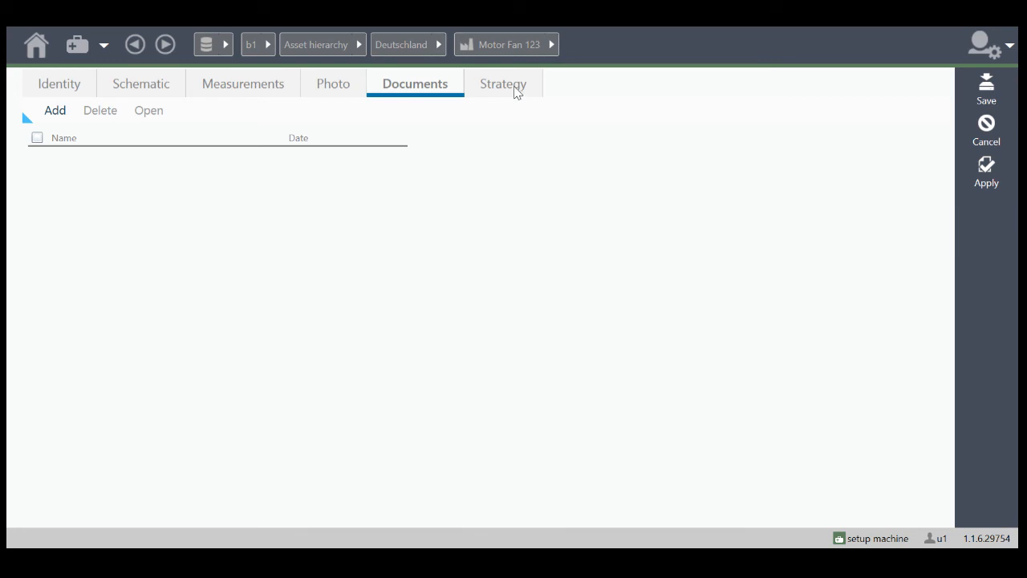
pyautogui.click(502, 83)
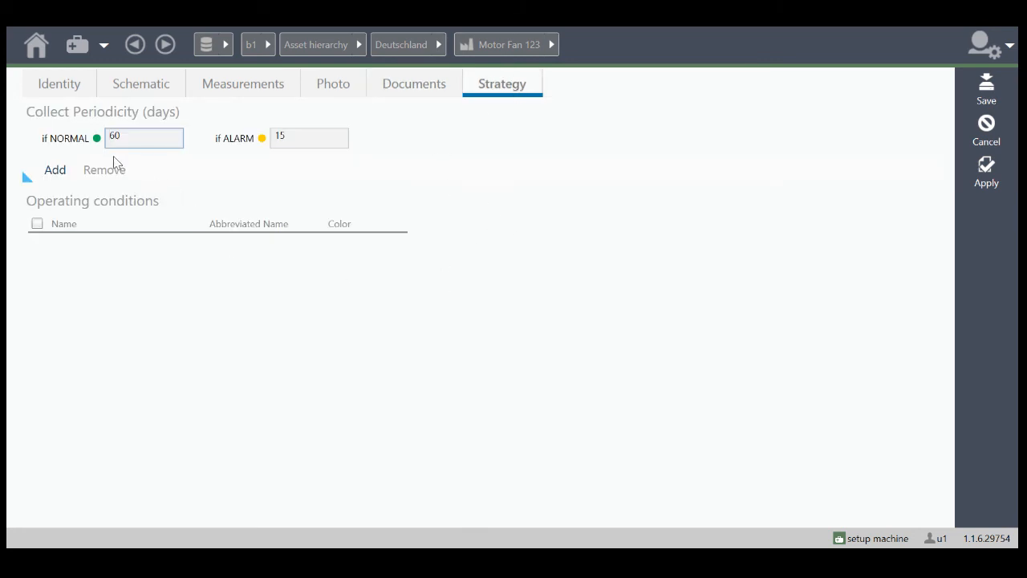
# - Confirm 60-day normal and 15-day alarm periodicity, save Motor Fan 123, and return to Deutschland
pyautogui.click(144, 137)
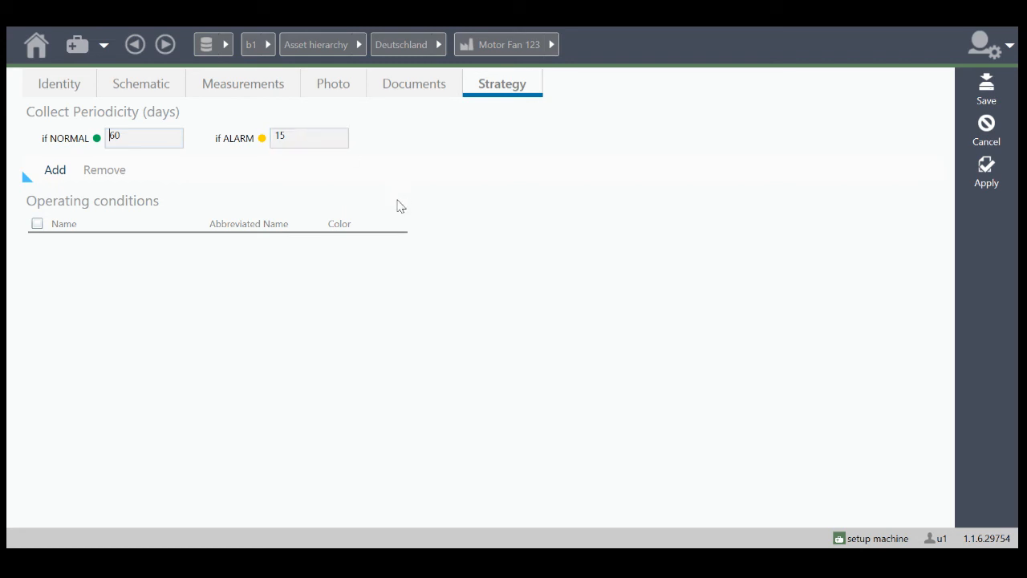
pyautogui.moveTo(131, 215)
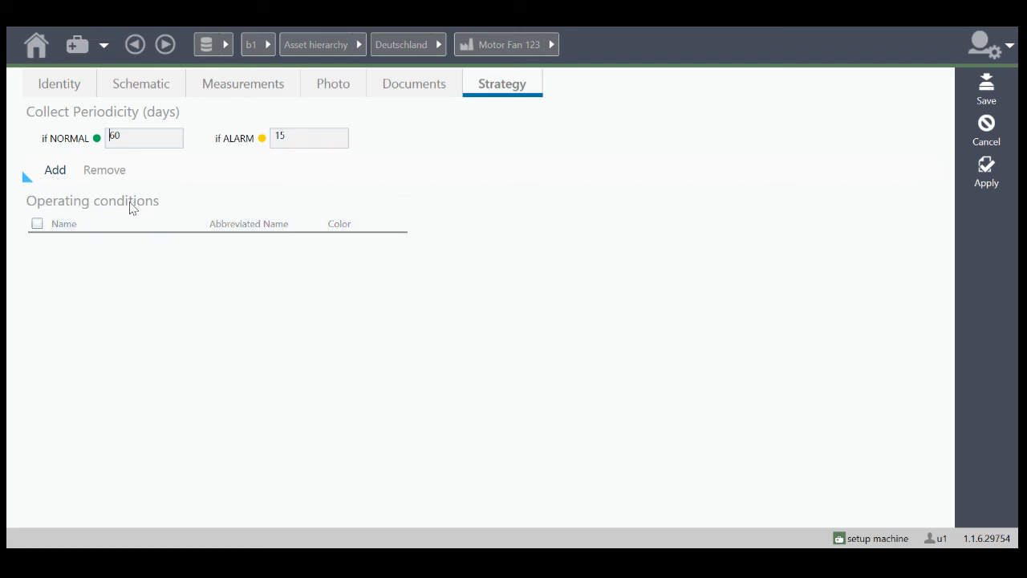
pyautogui.click(986, 169)
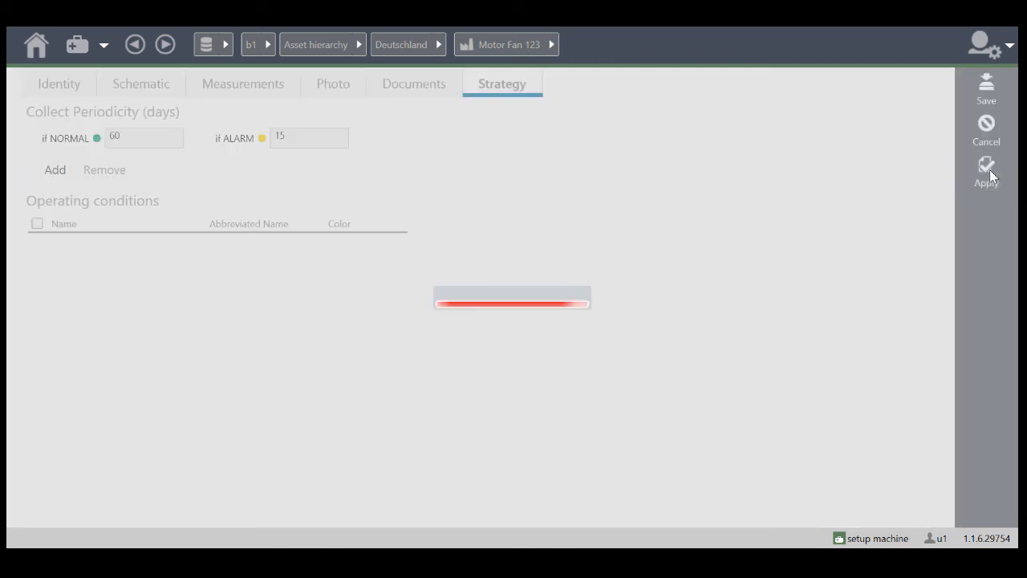
pyautogui.click(401, 45)
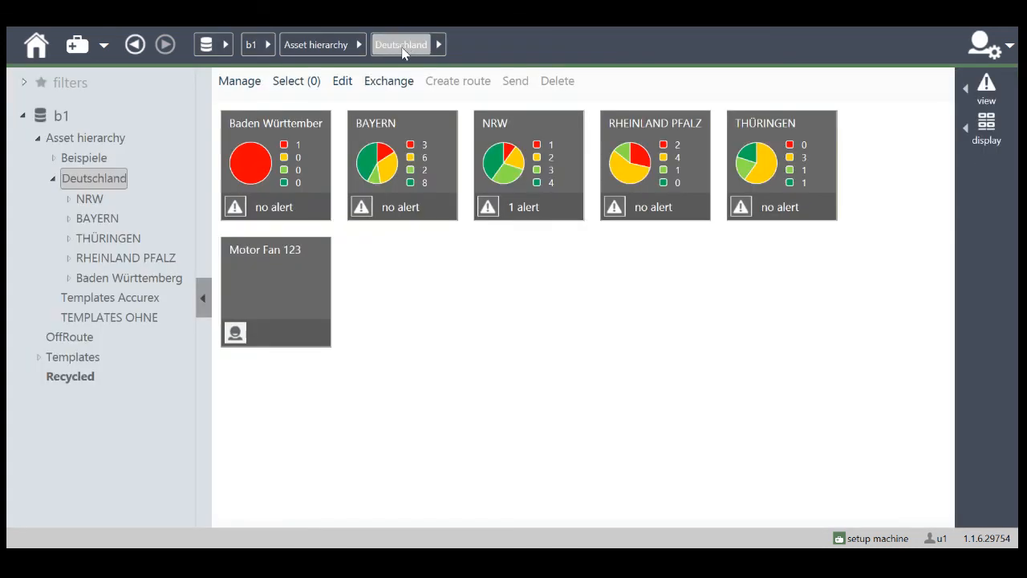
# - Create and save route 'C#Motor Fan 123' from the machine tile, then return home
pyautogui.click(277, 292)
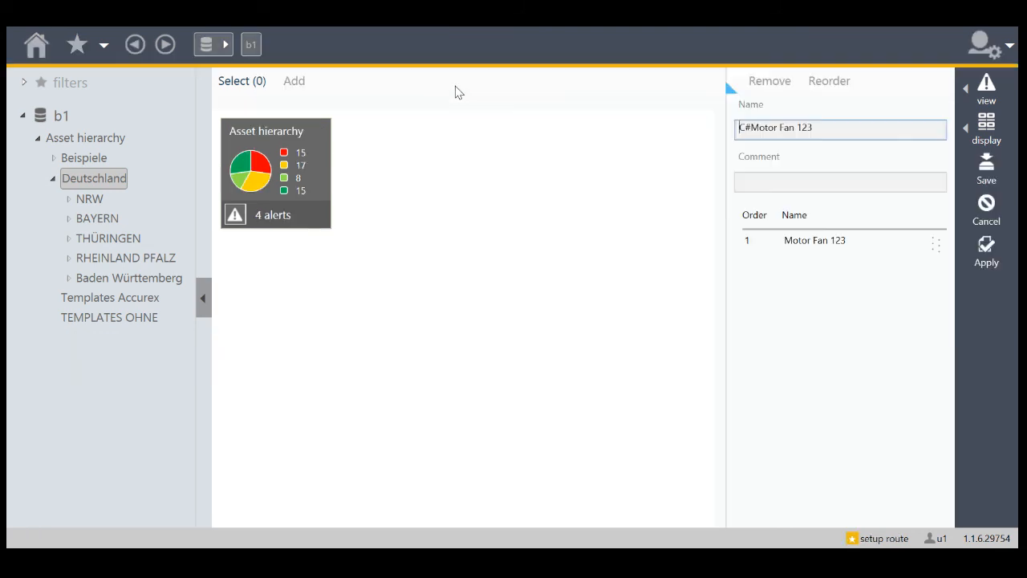
pyautogui.click(778, 128)
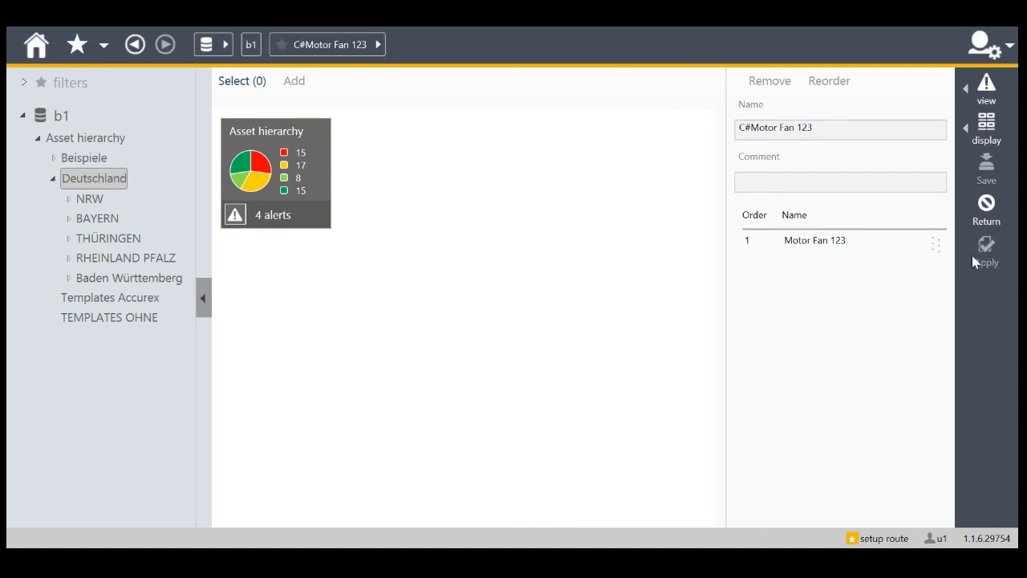
pyautogui.moveTo(196, 106)
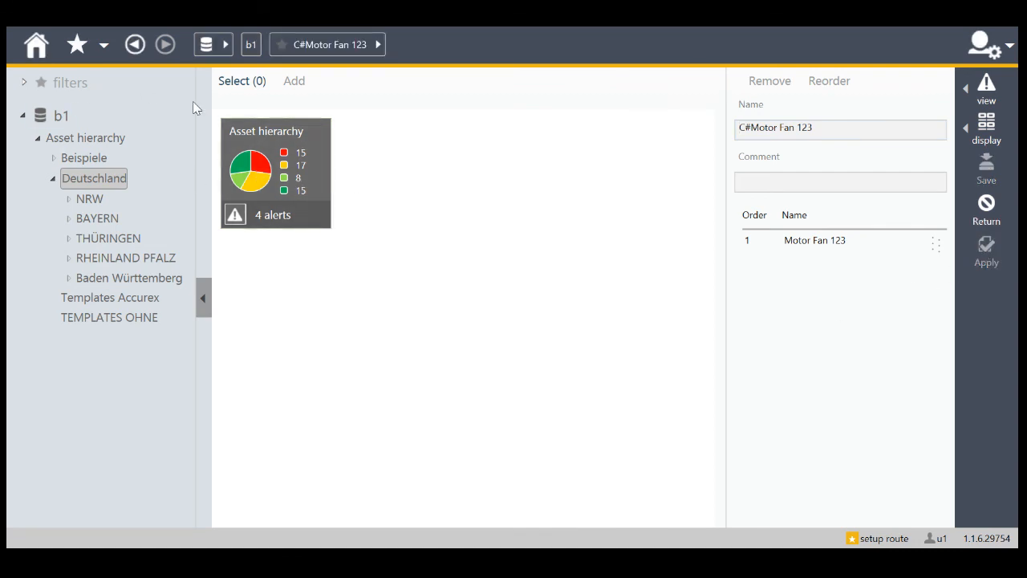
pyautogui.moveTo(77, 66)
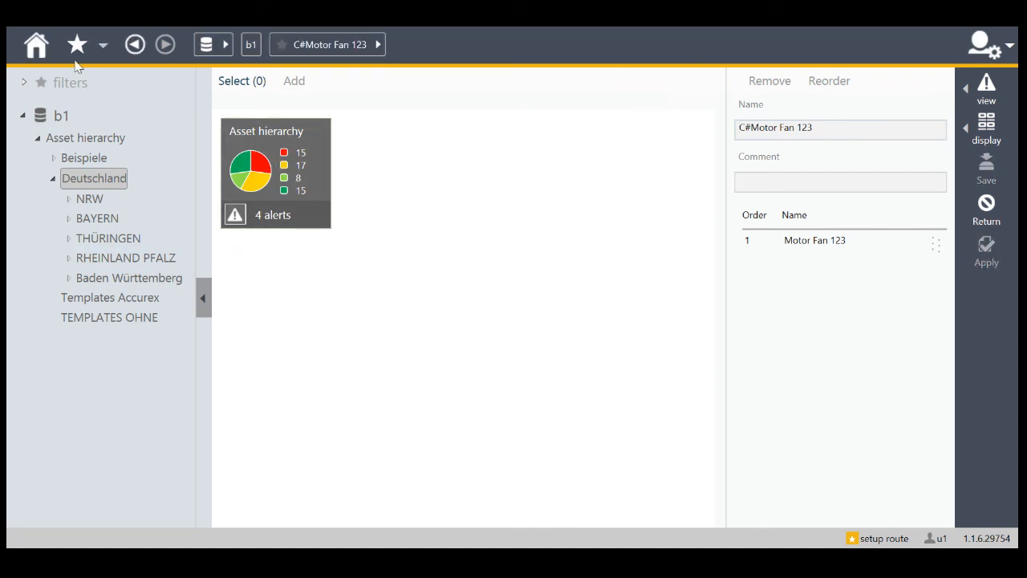
pyautogui.click(35, 45)
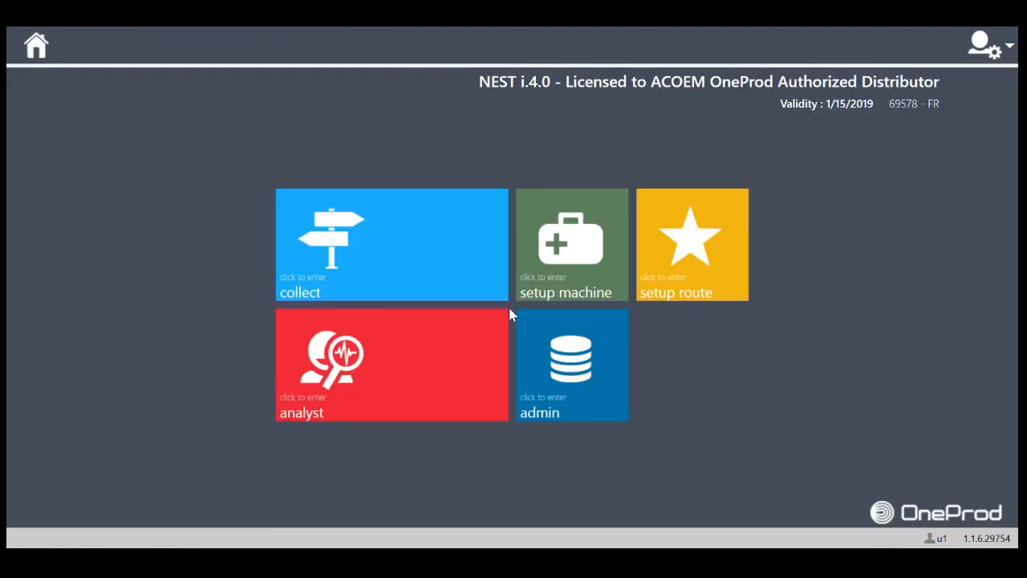
pyautogui.moveTo(538, 324)
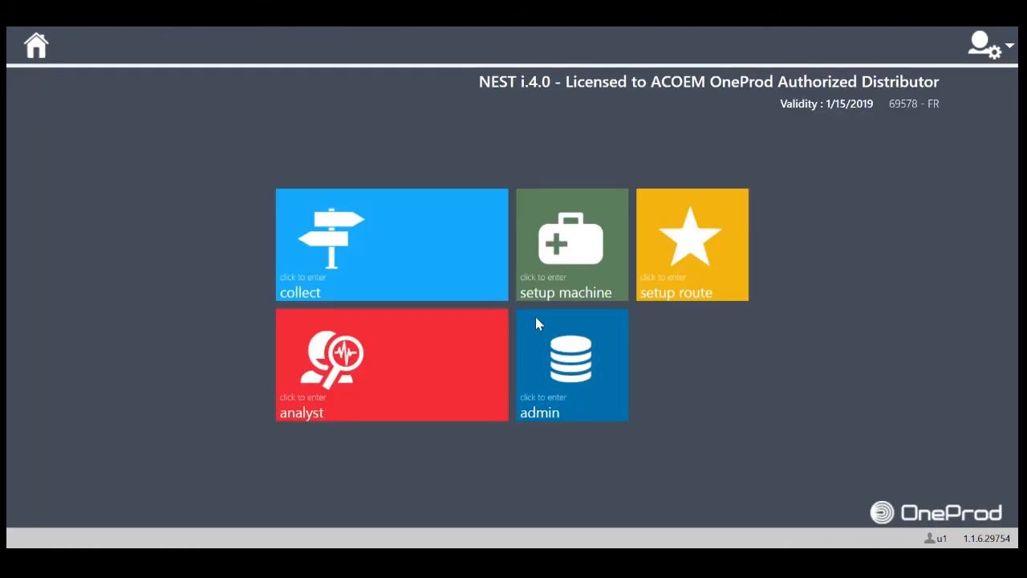